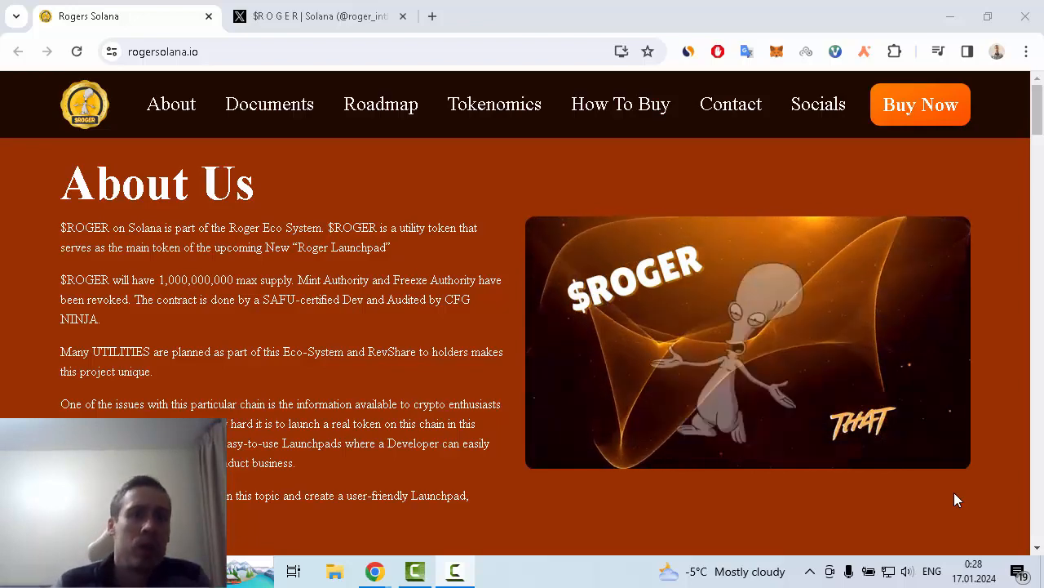
Play the $ROGER animation in About Us, then move past Buy Now / View Chart to the Vision section.
click(748, 343)
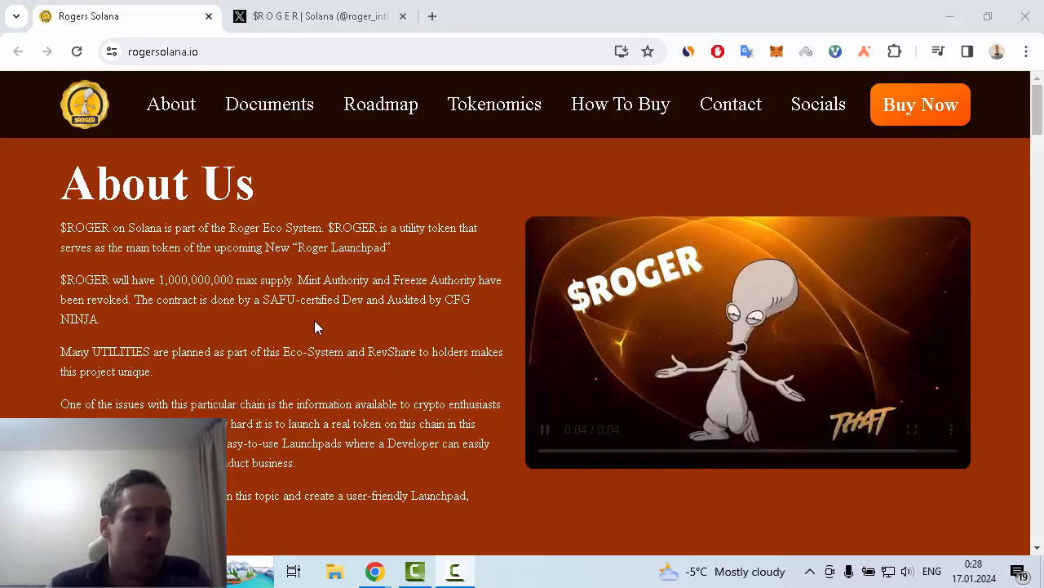
scroll(down, 3)
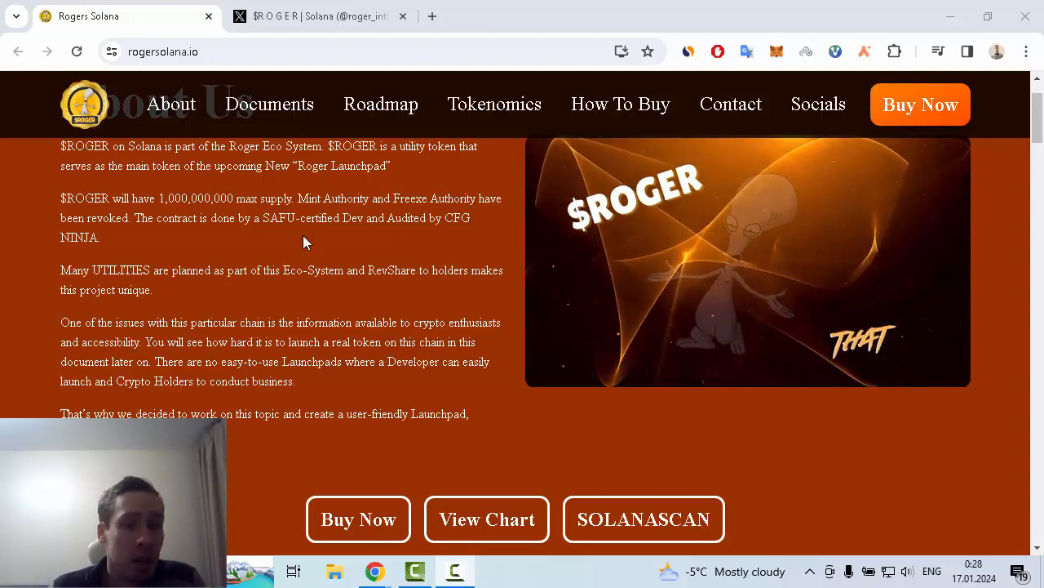
scroll(down, 3)
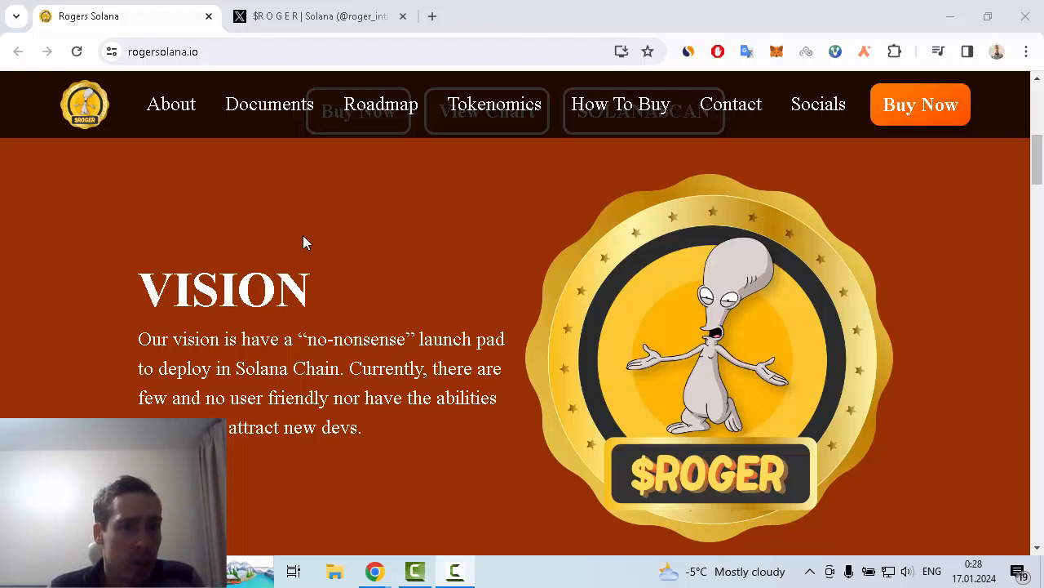
Scroll through the Why Invest With $ROGER list to the Documents section's Audit and Whitepaper cards.
scroll(down, 3)
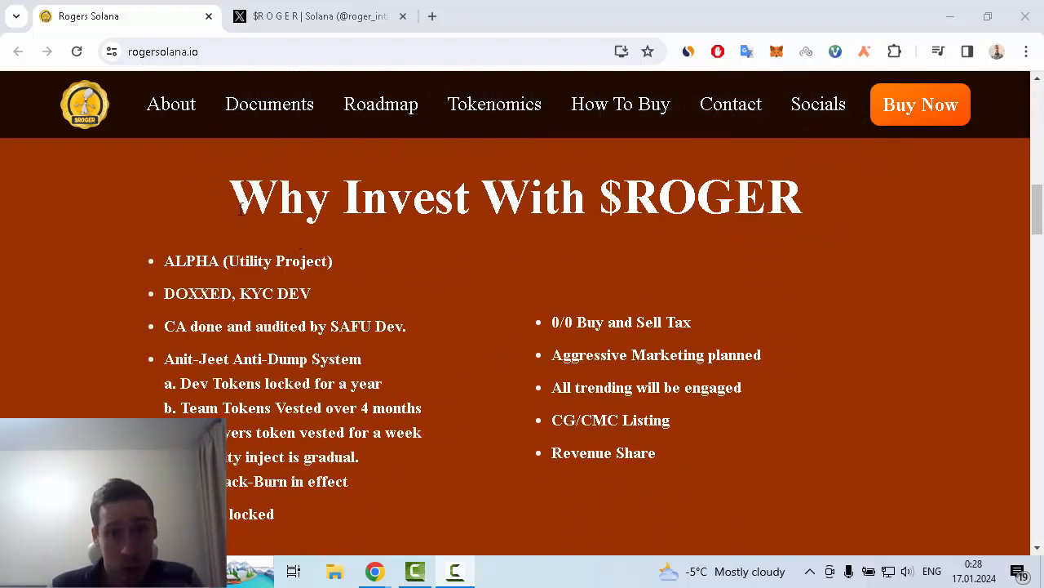
mouse_move(498, 294)
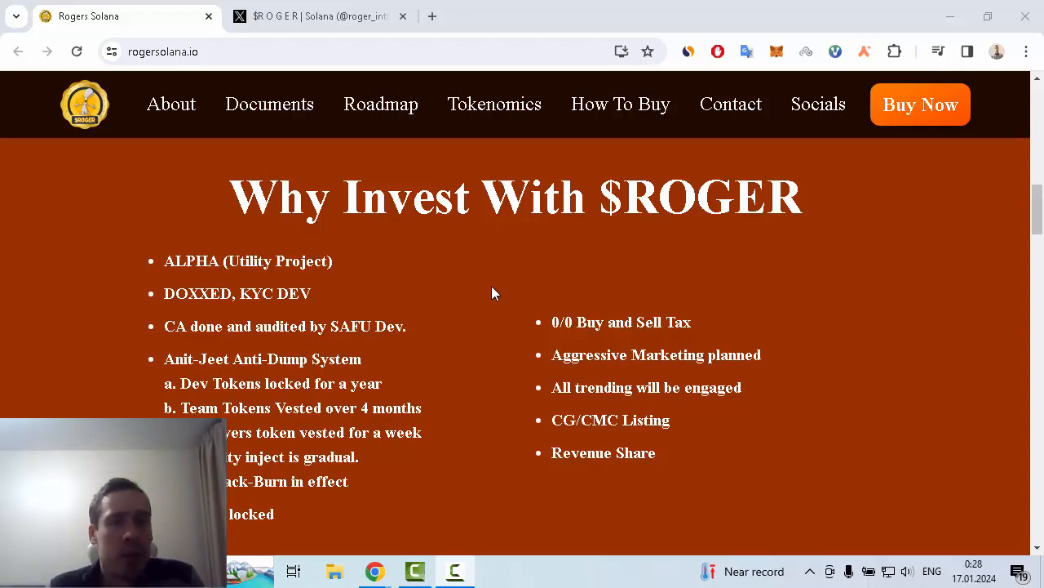
scroll(down, 3)
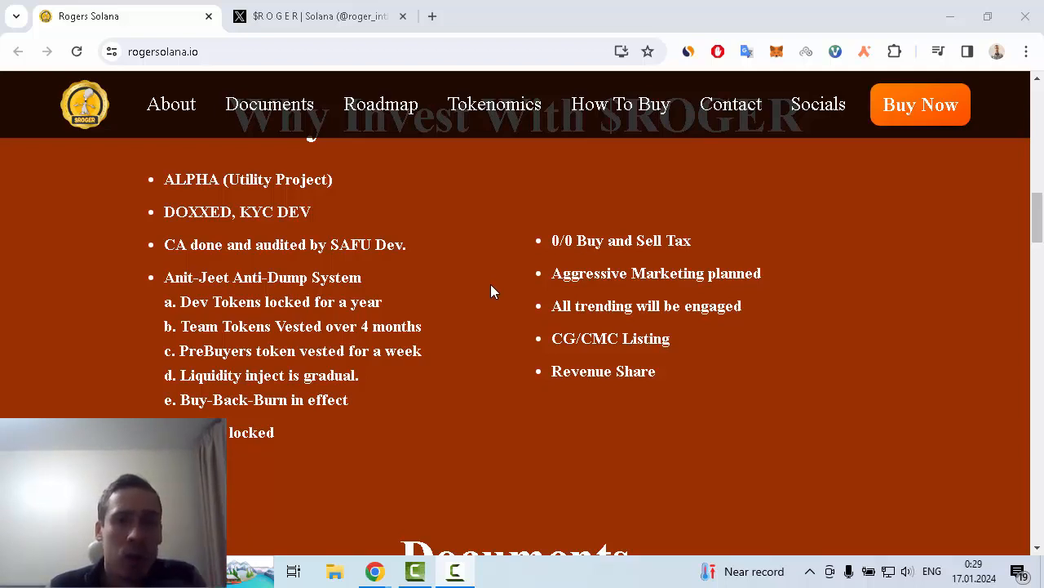
mouse_move(493, 291)
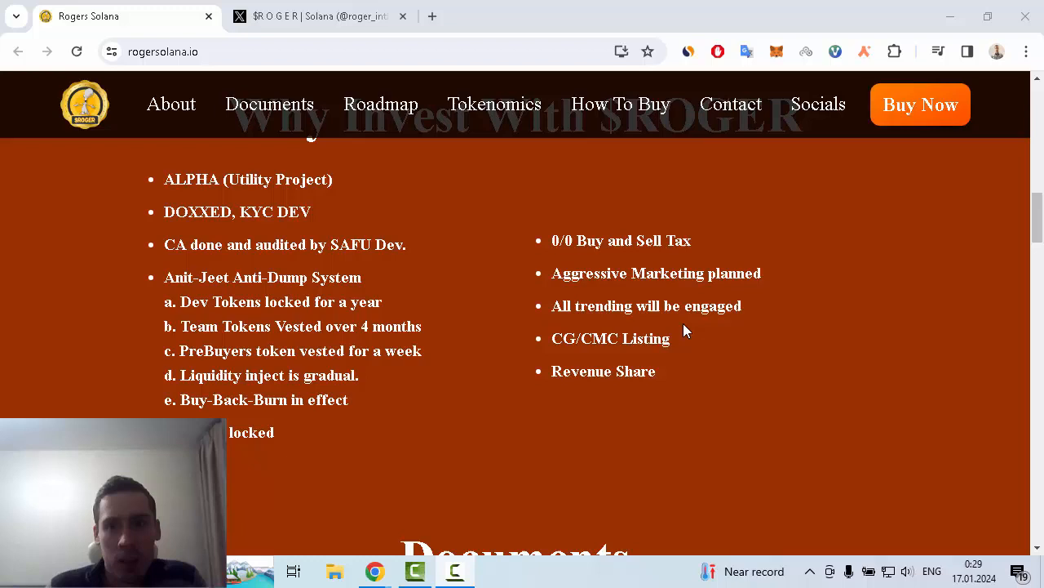
scroll(down, 3)
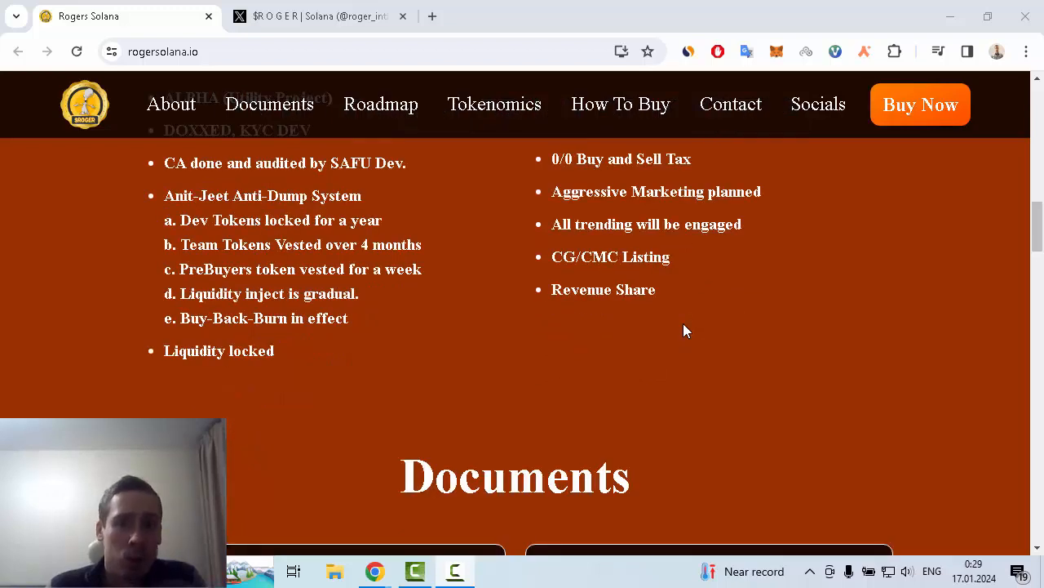
mouse_move(601, 282)
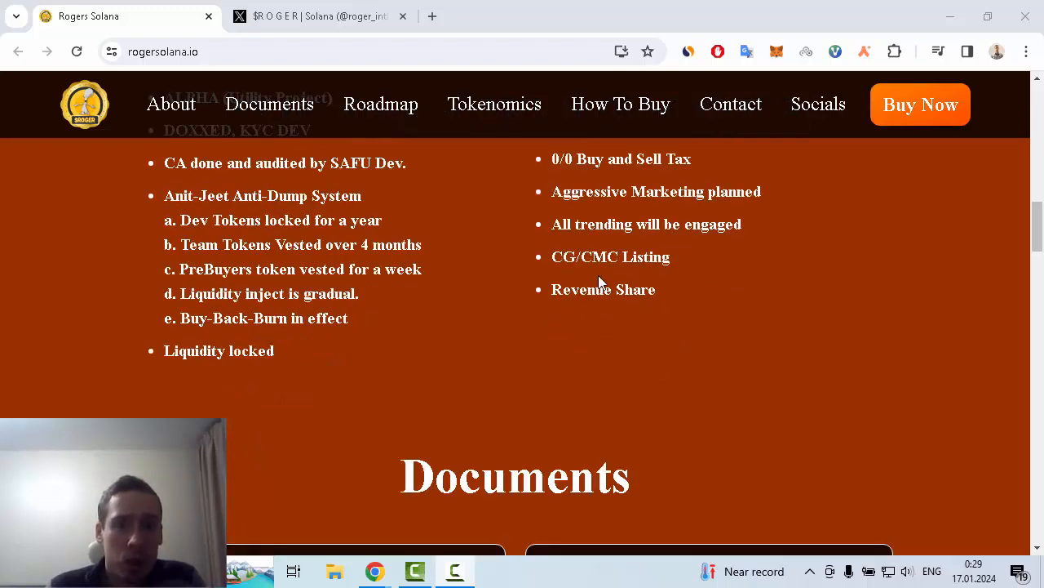
mouse_move(721, 369)
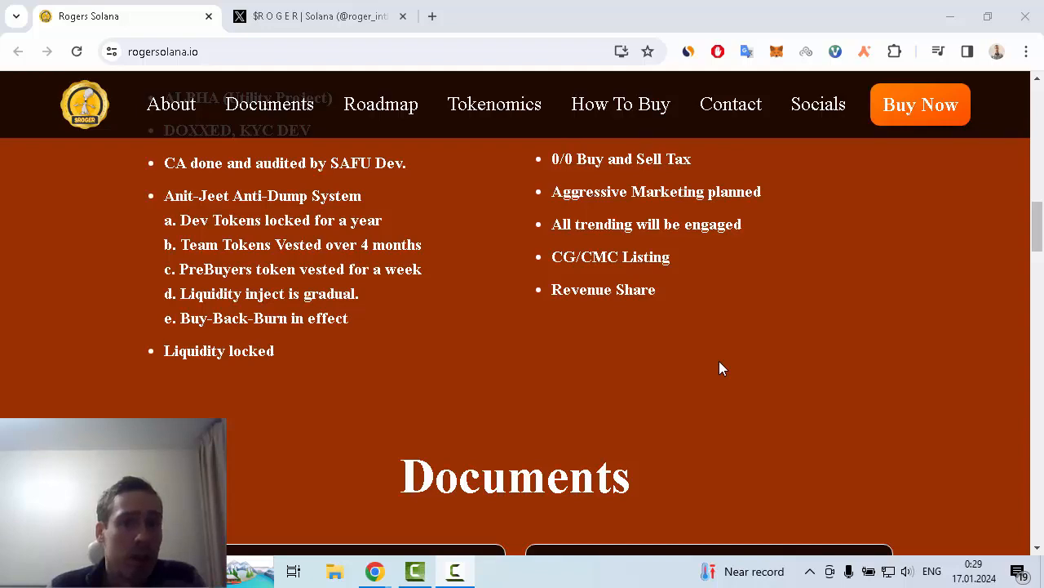
scroll(down, 3)
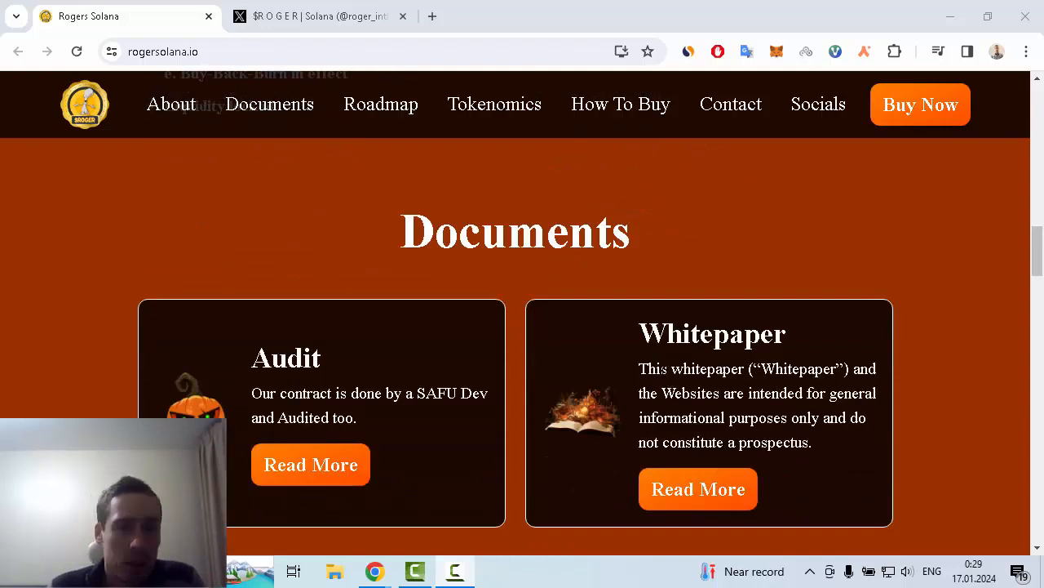
scroll(down, 3)
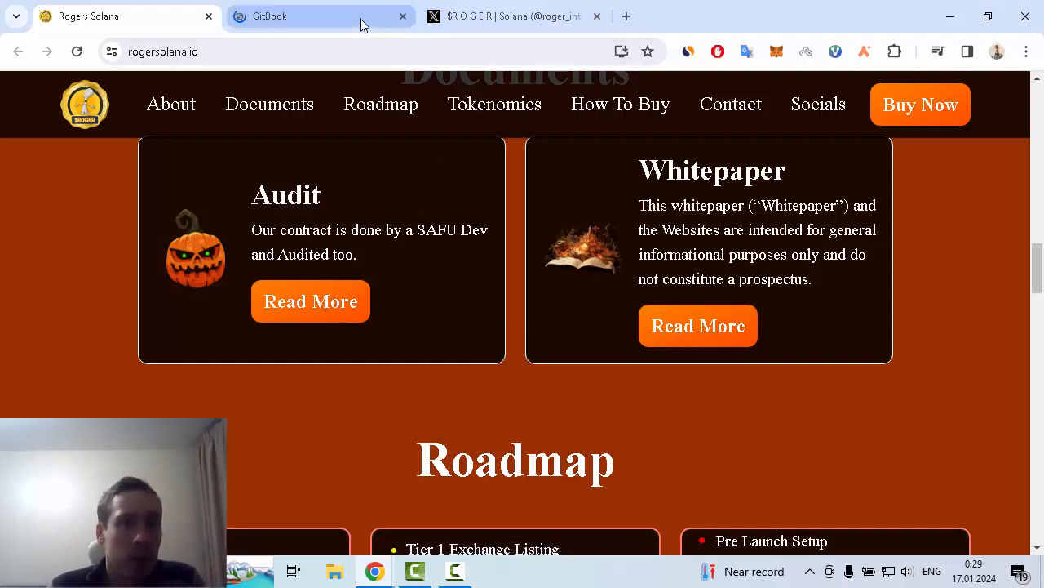
click(319, 16)
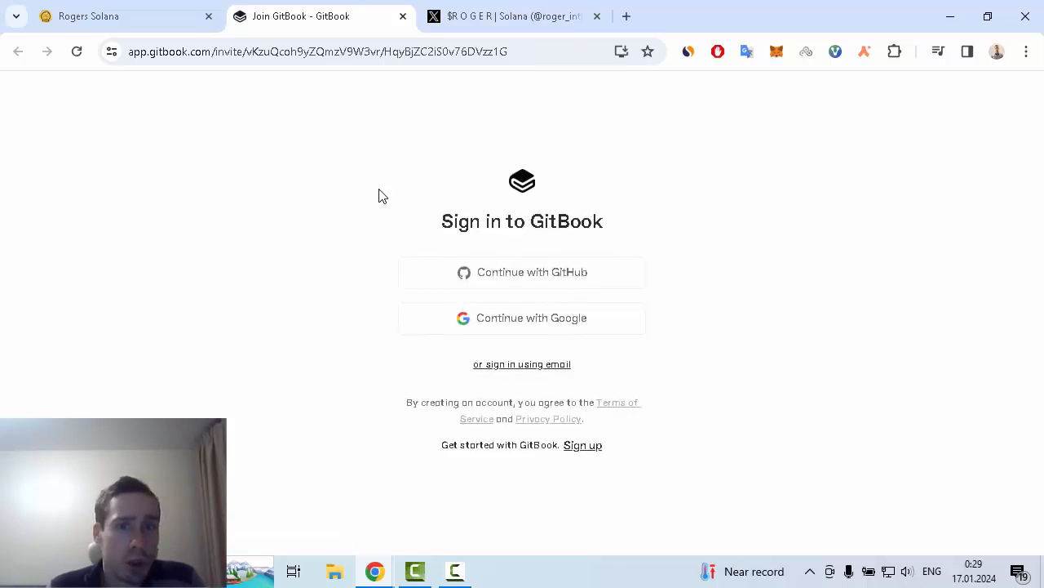
mouse_move(563, 286)
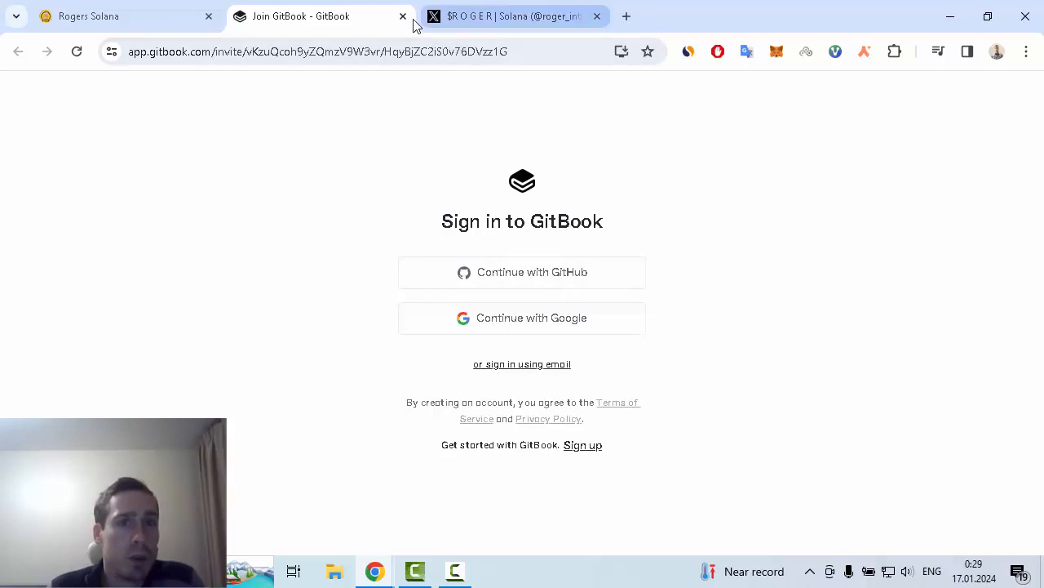
click(401, 16)
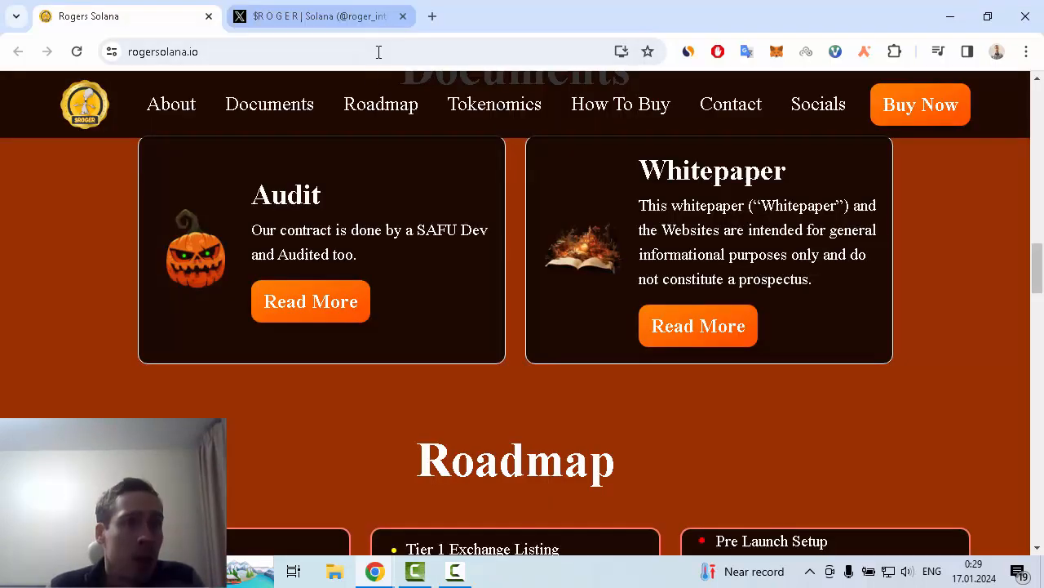
Scroll past the Roadmap and Tokenomics pie chart and table to the contract address and Taxes section.
scroll(down, 3)
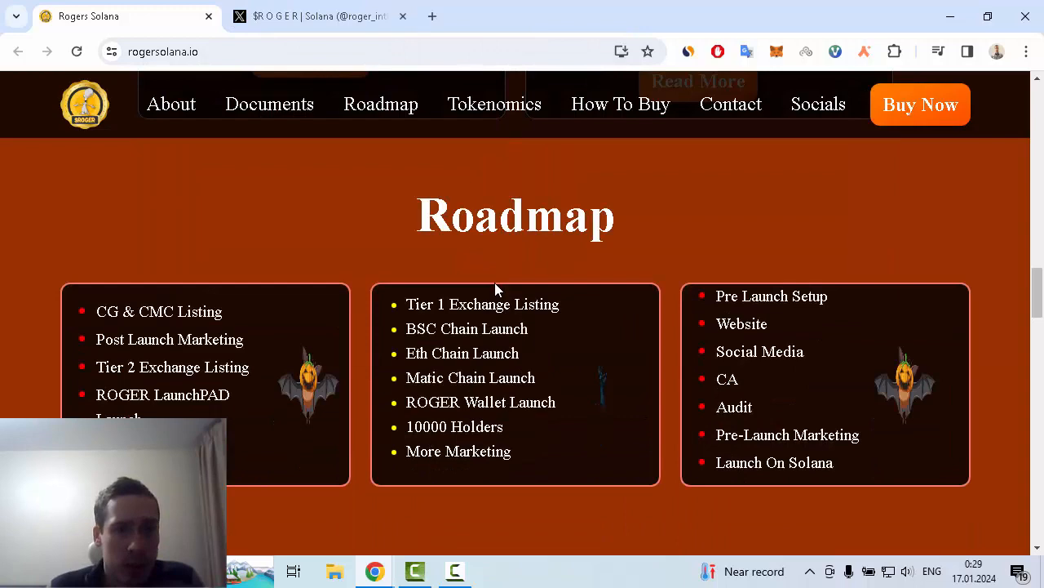
scroll(down, 3)
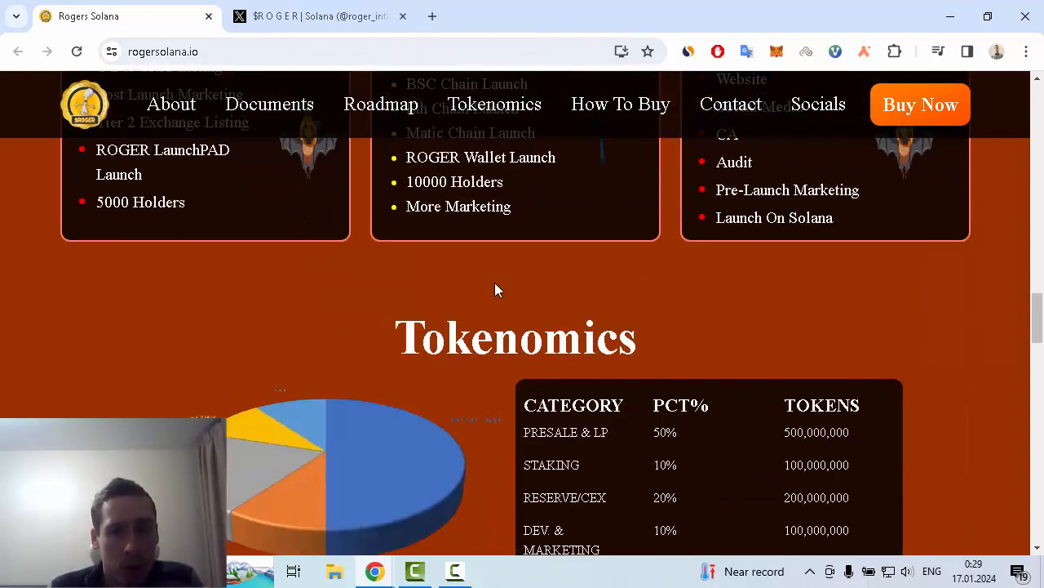
scroll(down, 3)
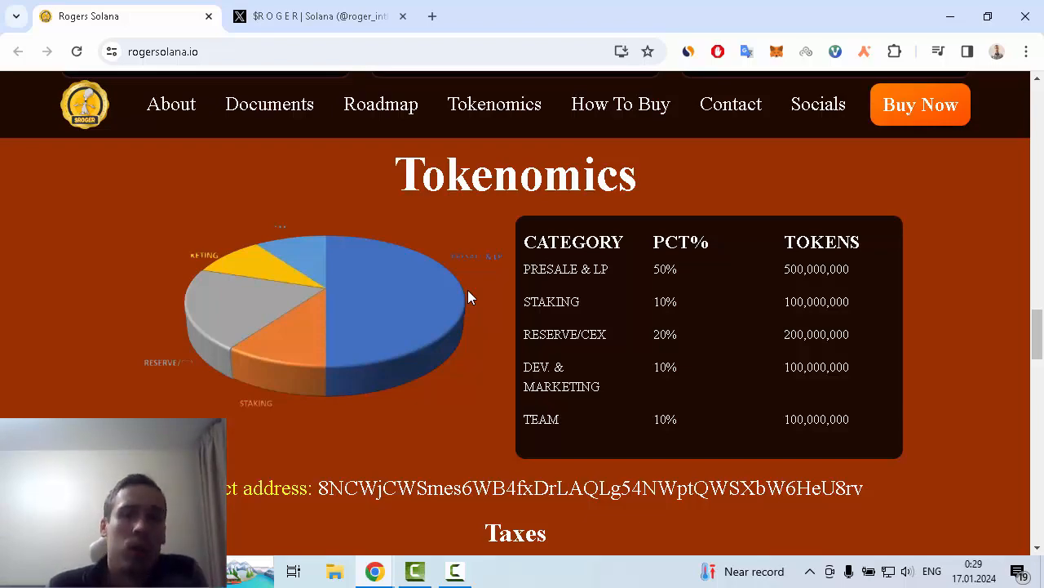
scroll(down, 3)
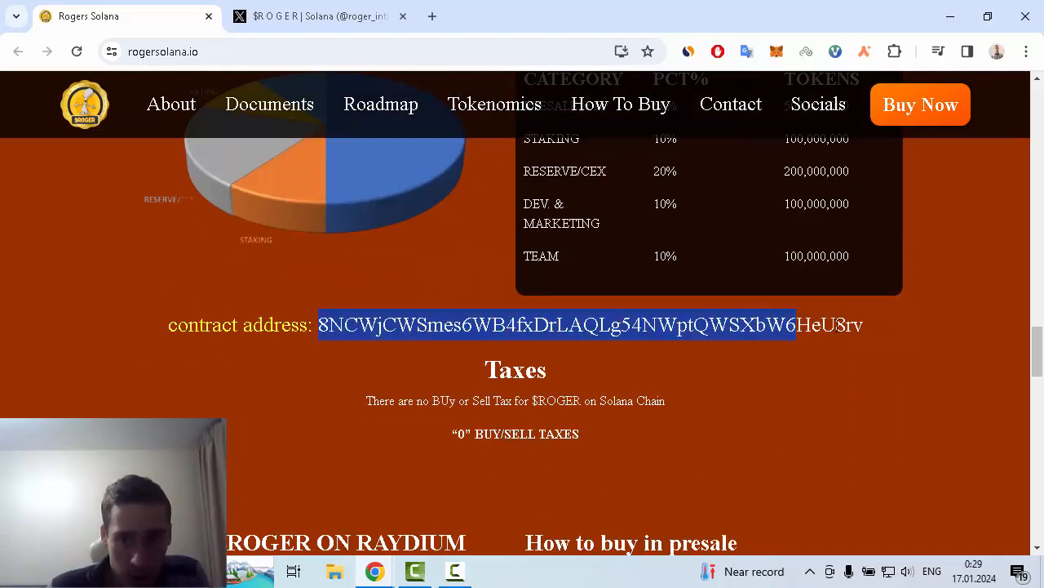
scroll(down, 3)
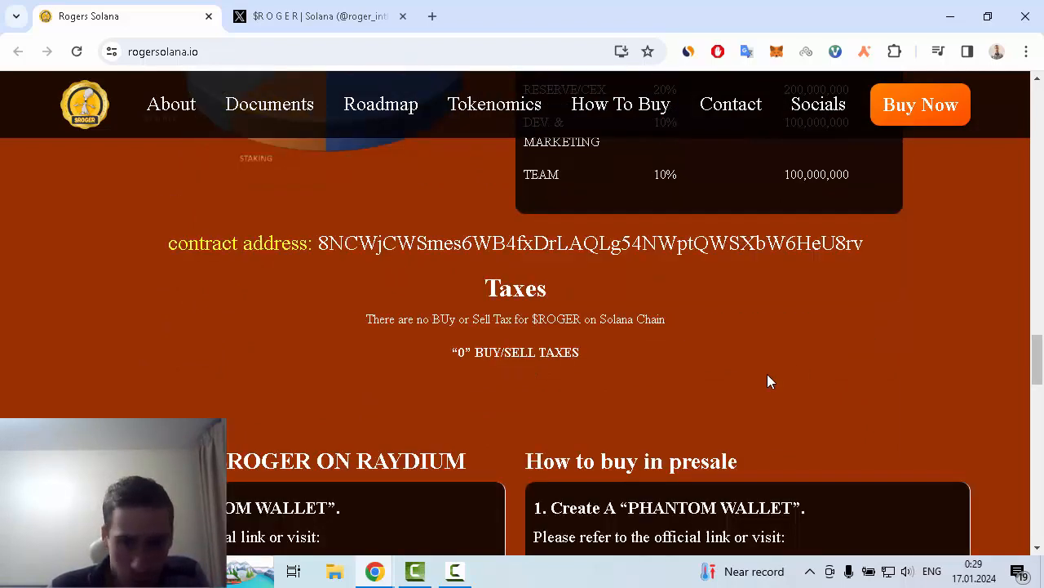
Scroll through the Raydium and presale buying guides to the partner logos and Contact Us footer.
scroll(down, 3)
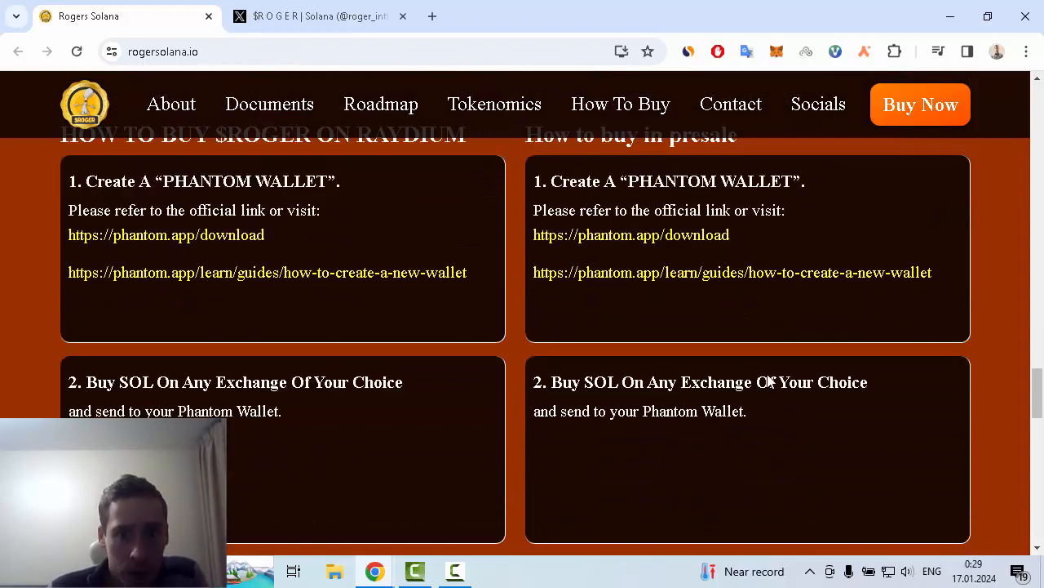
mouse_move(759, 375)
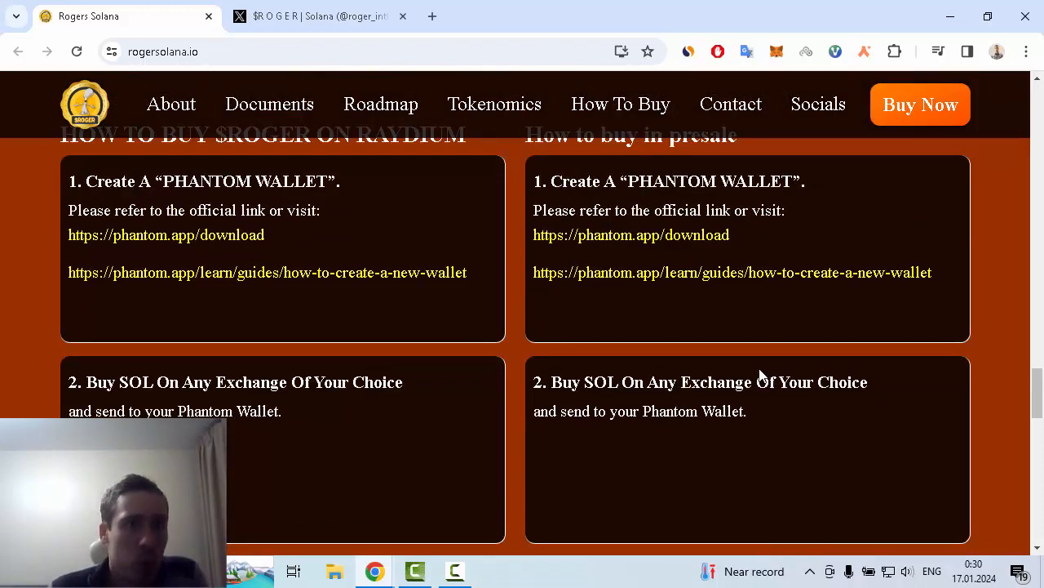
scroll(up, 3)
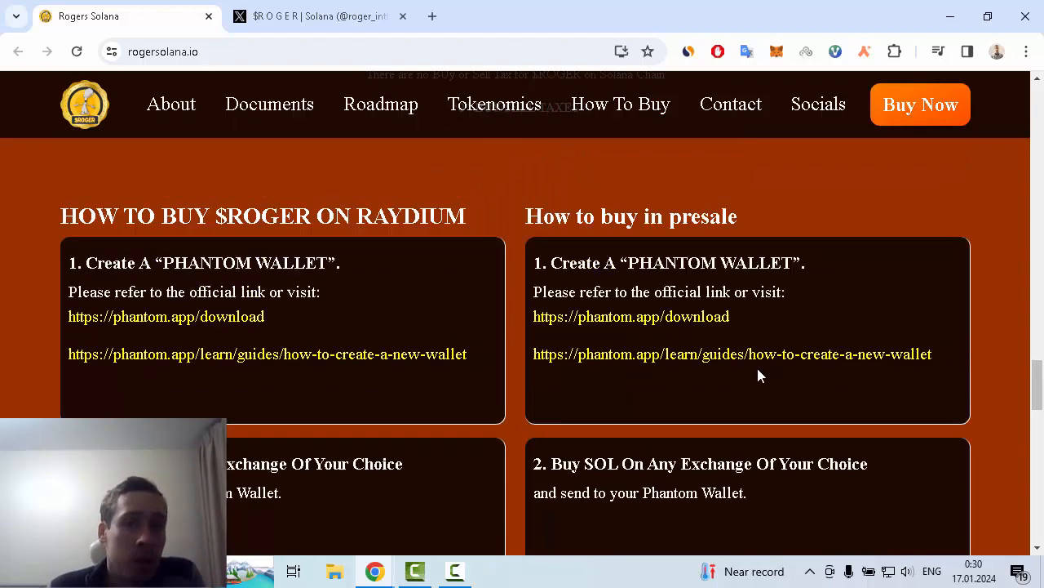
mouse_move(725, 356)
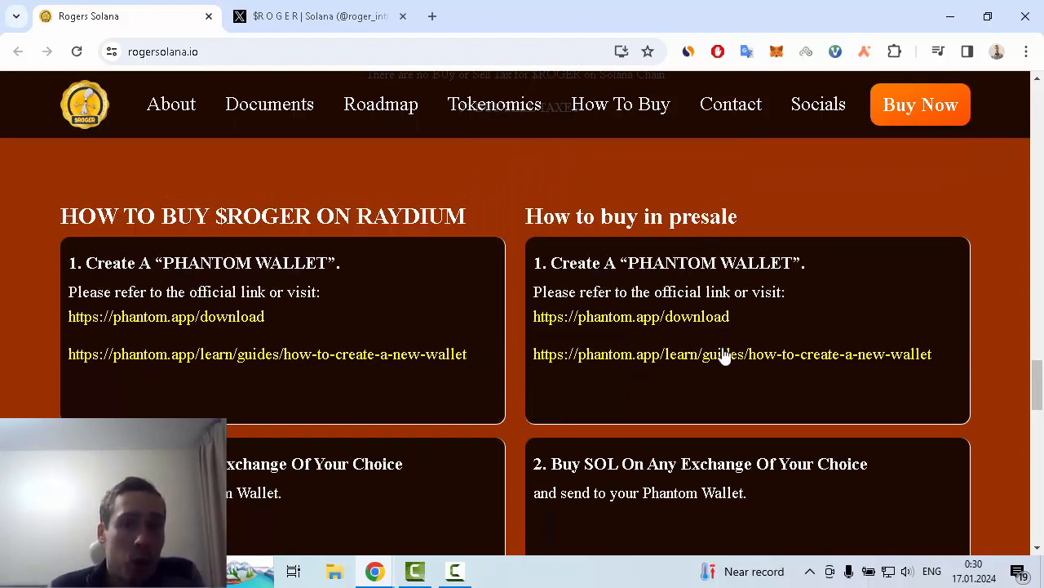
scroll(down, 3)
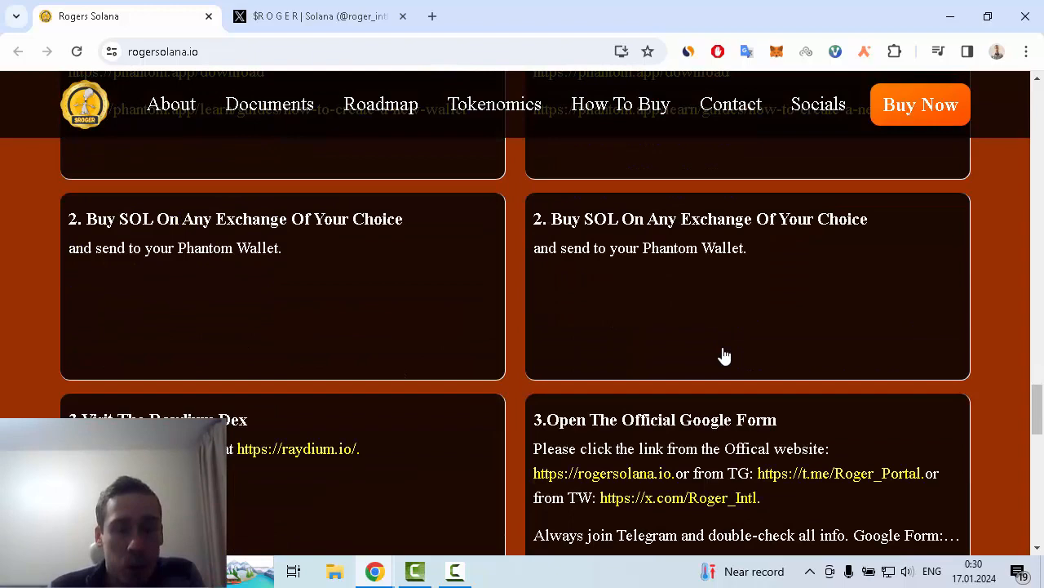
scroll(down, 3)
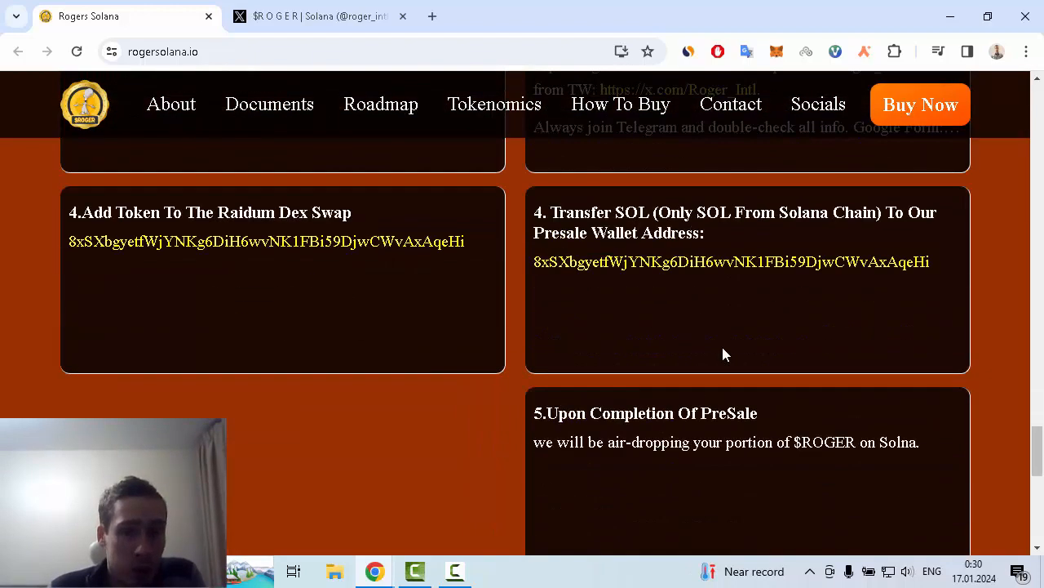
scroll(down, 3)
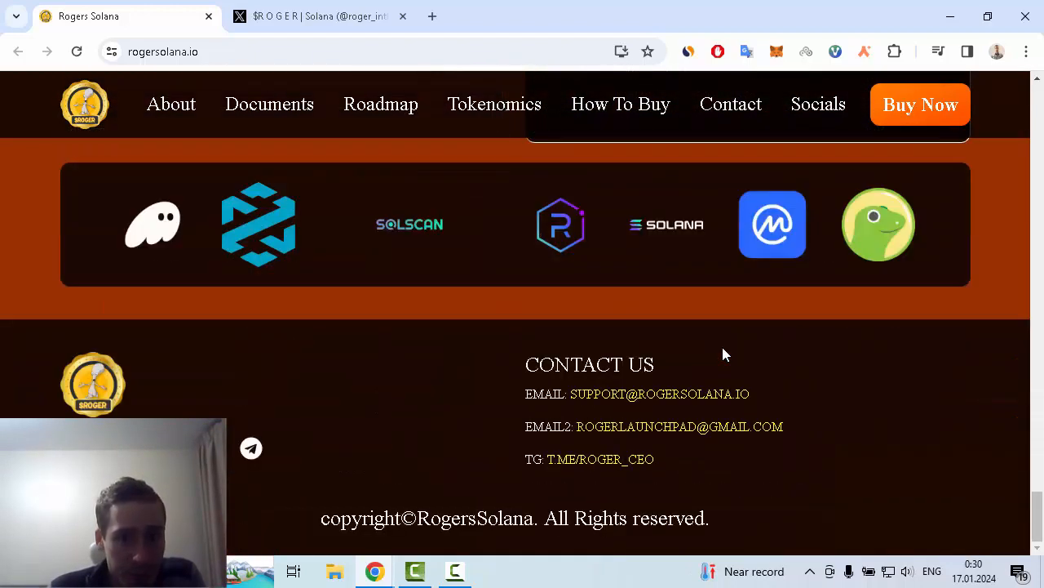
mouse_move(767, 248)
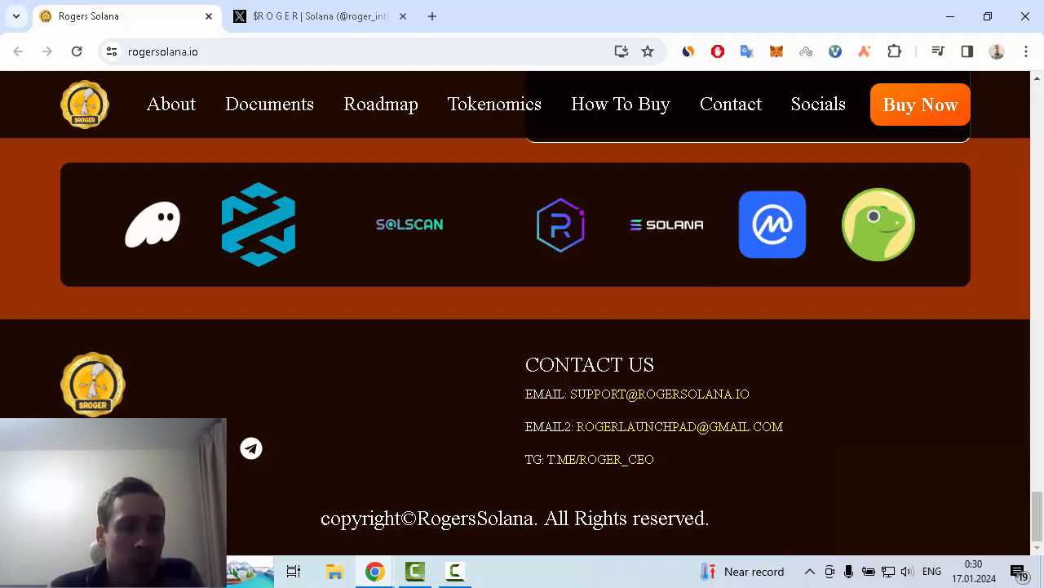
mouse_move(238, 509)
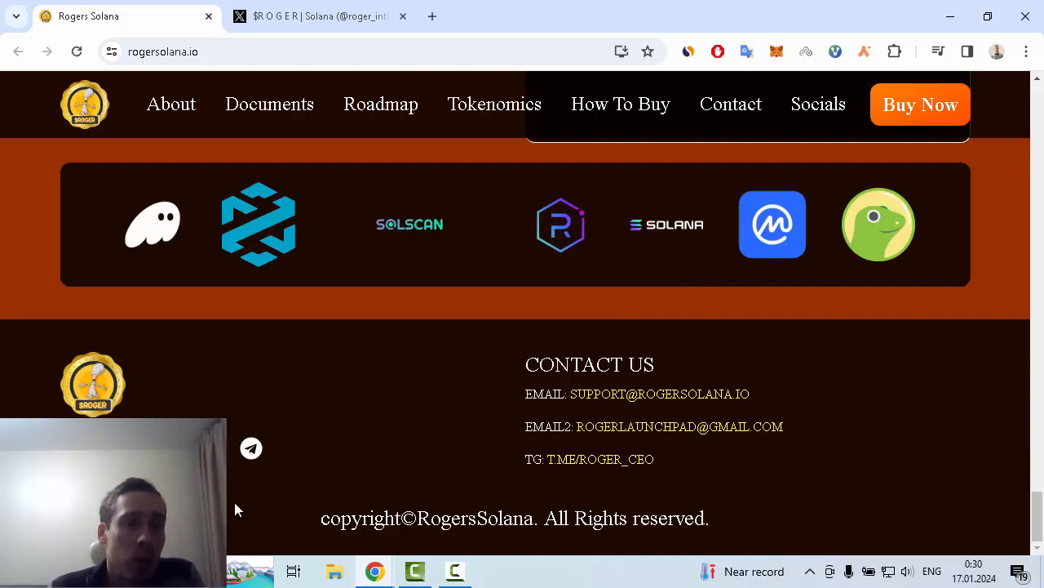
click(318, 16)
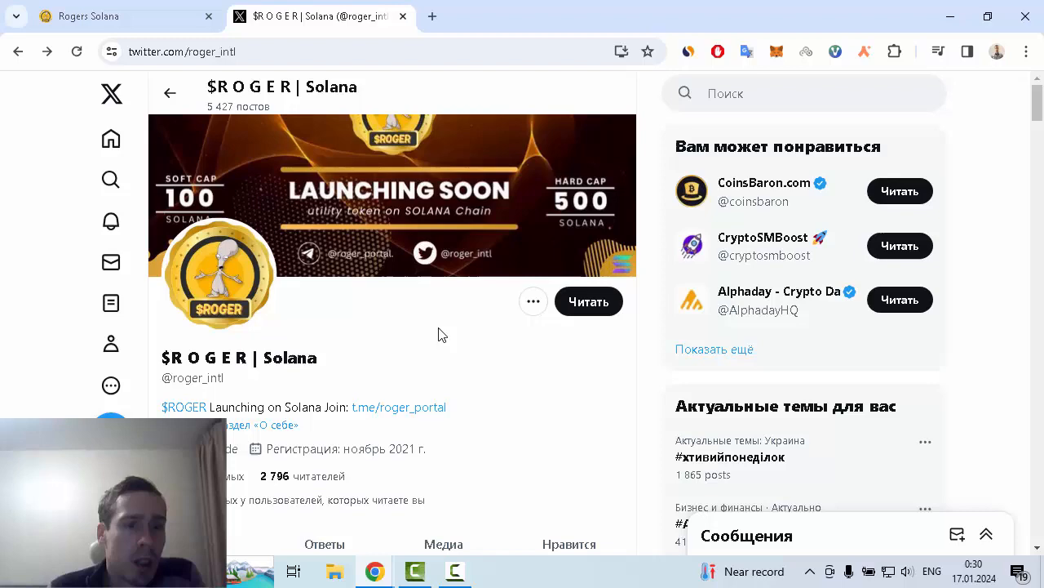
scroll(down, 3)
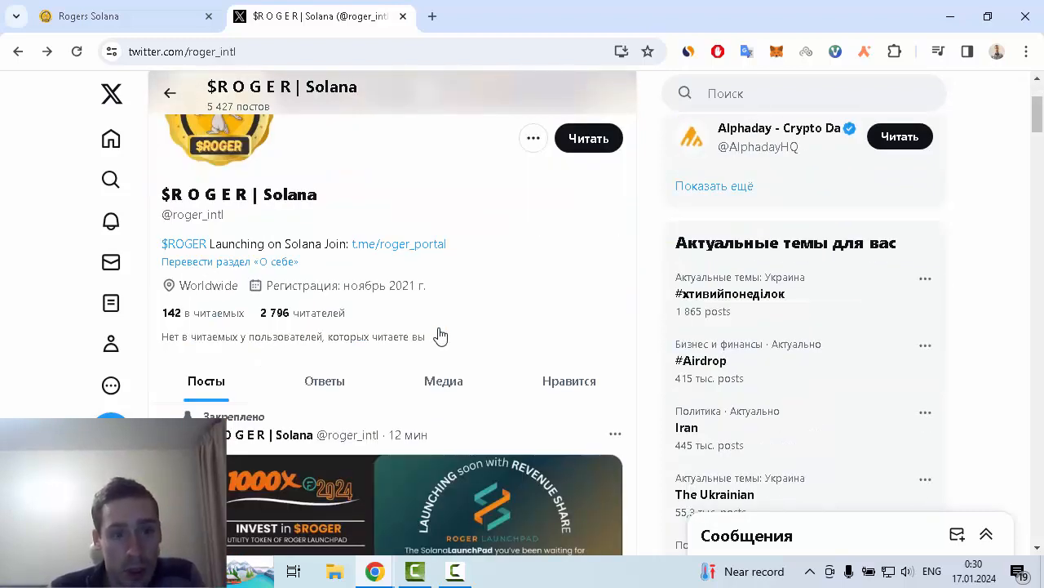
scroll(down, 3)
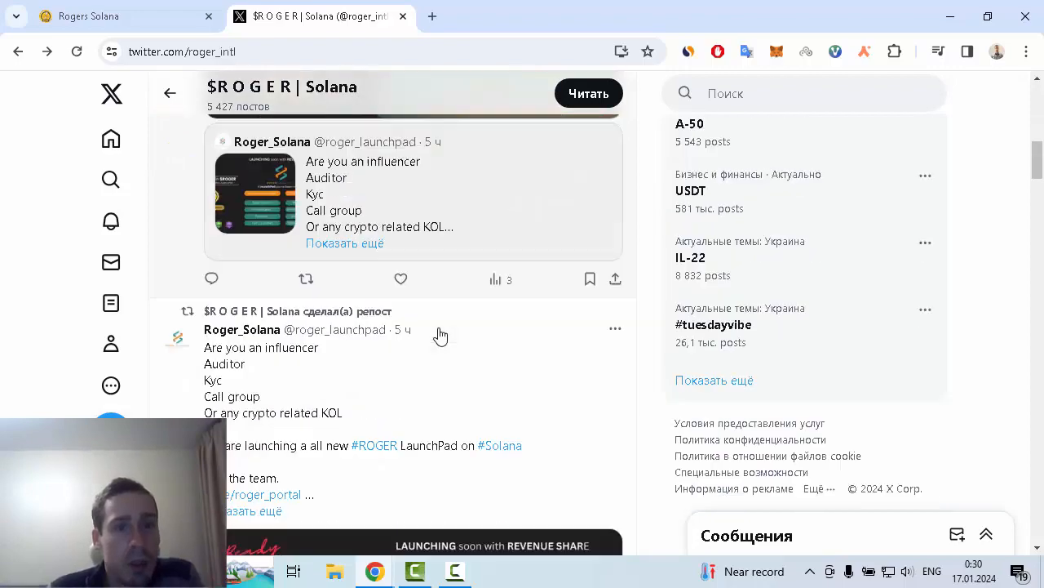
scroll(down, 3)
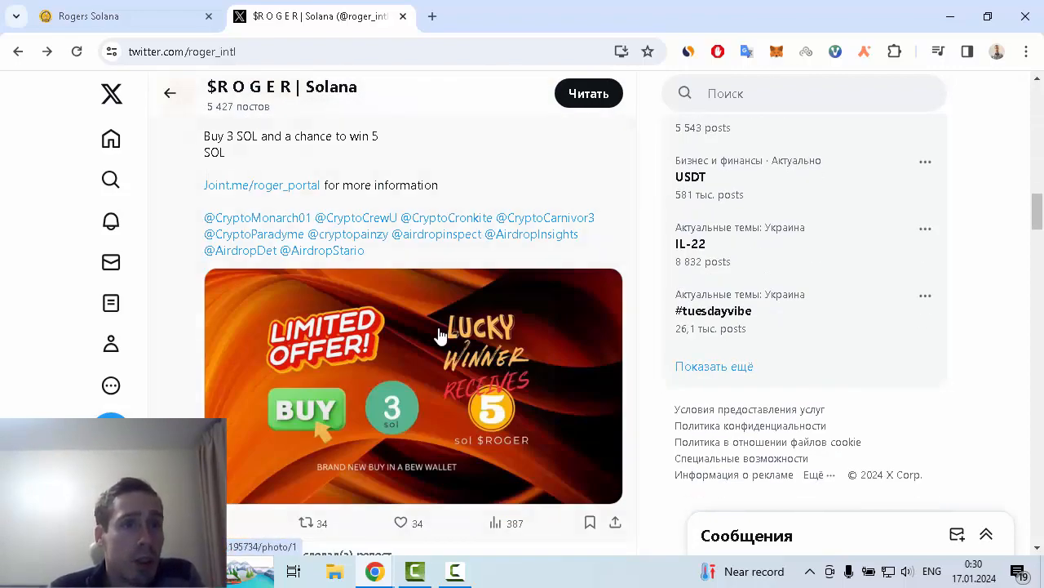
scroll(down, 3)
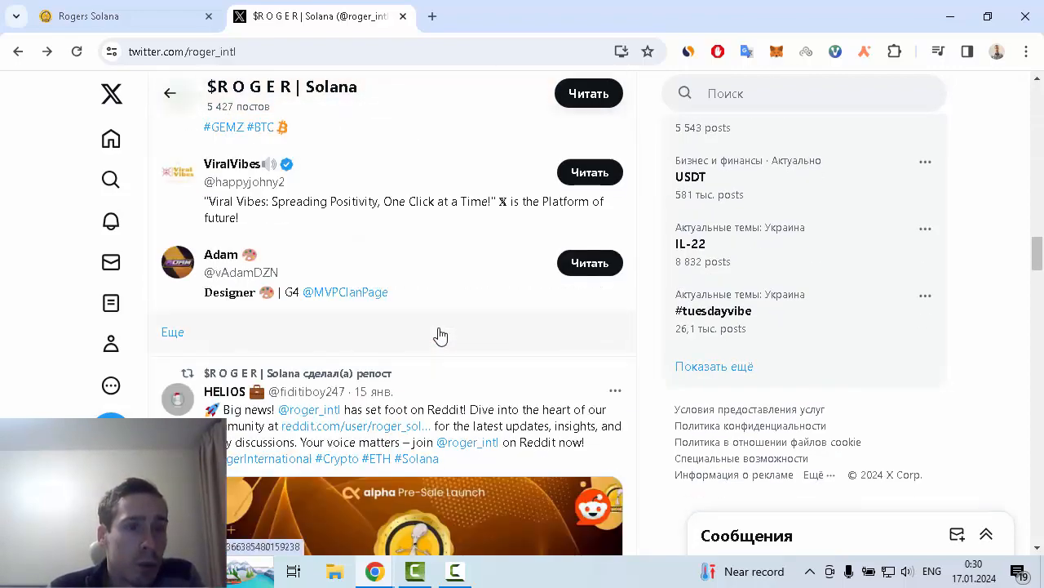
scroll(down, 3)
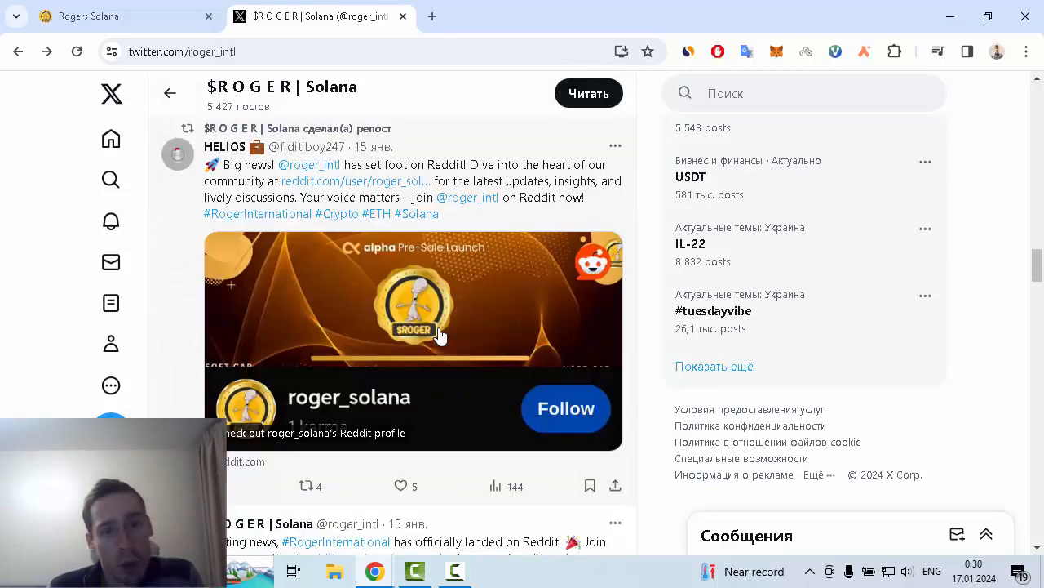